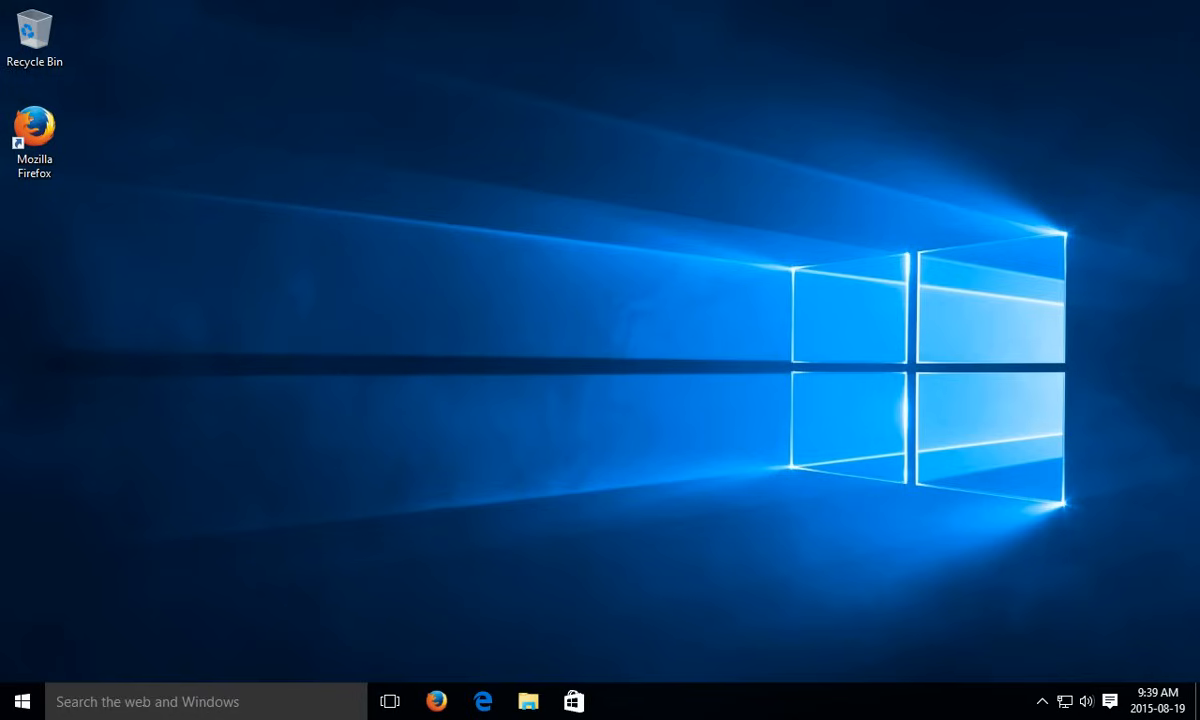
Step: Search Windows Start for 'disk cleanup' so the Disk Clean-up desktop app is the top result
{"action": "left_click", "coordinate": [200, 700]}
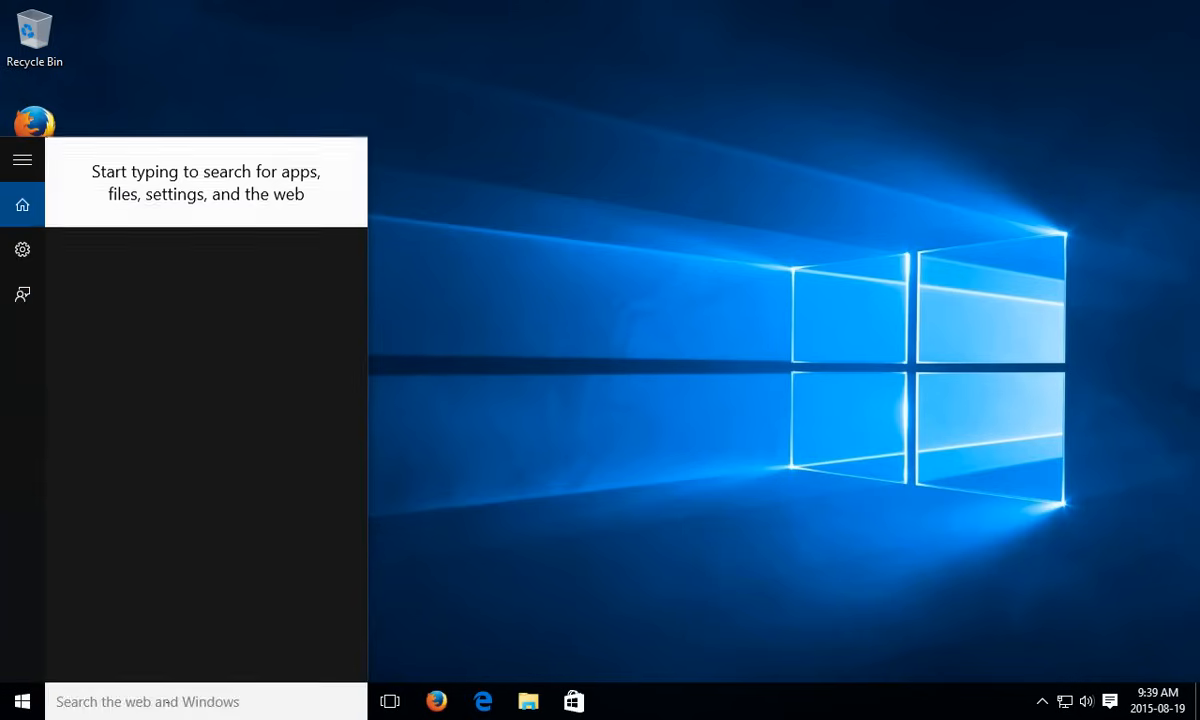
{"action": "type", "text": "disk cleanu"}
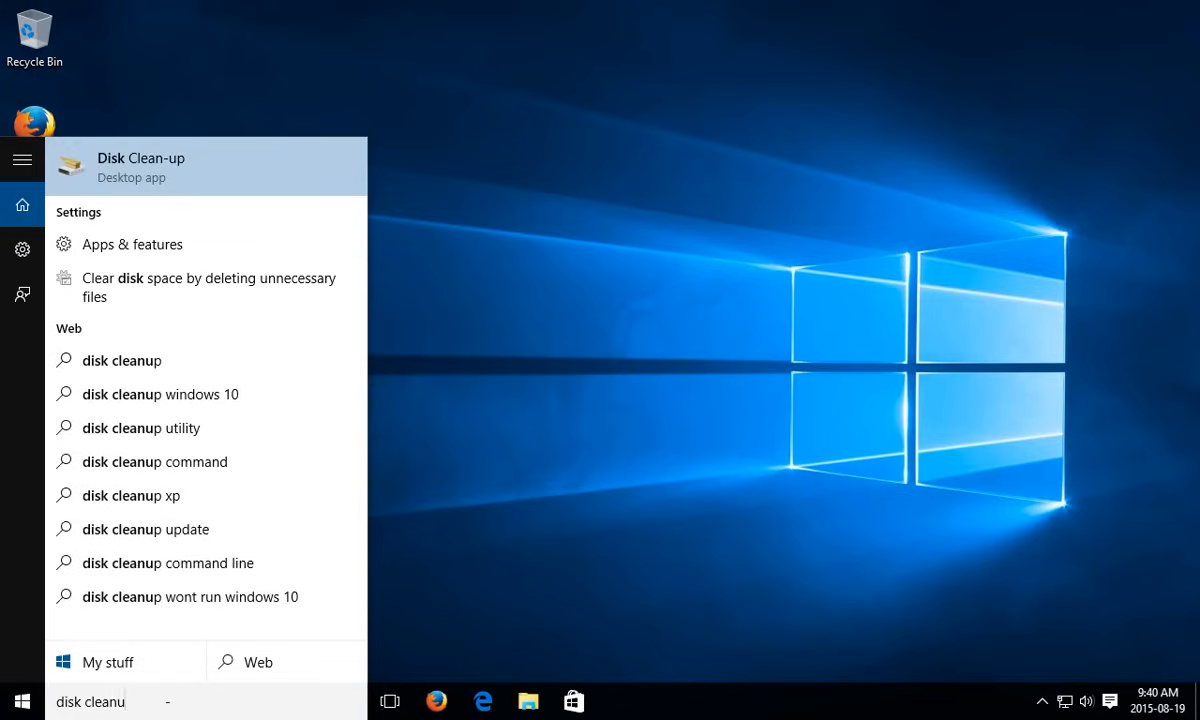
{"action": "type", "text": "p"}
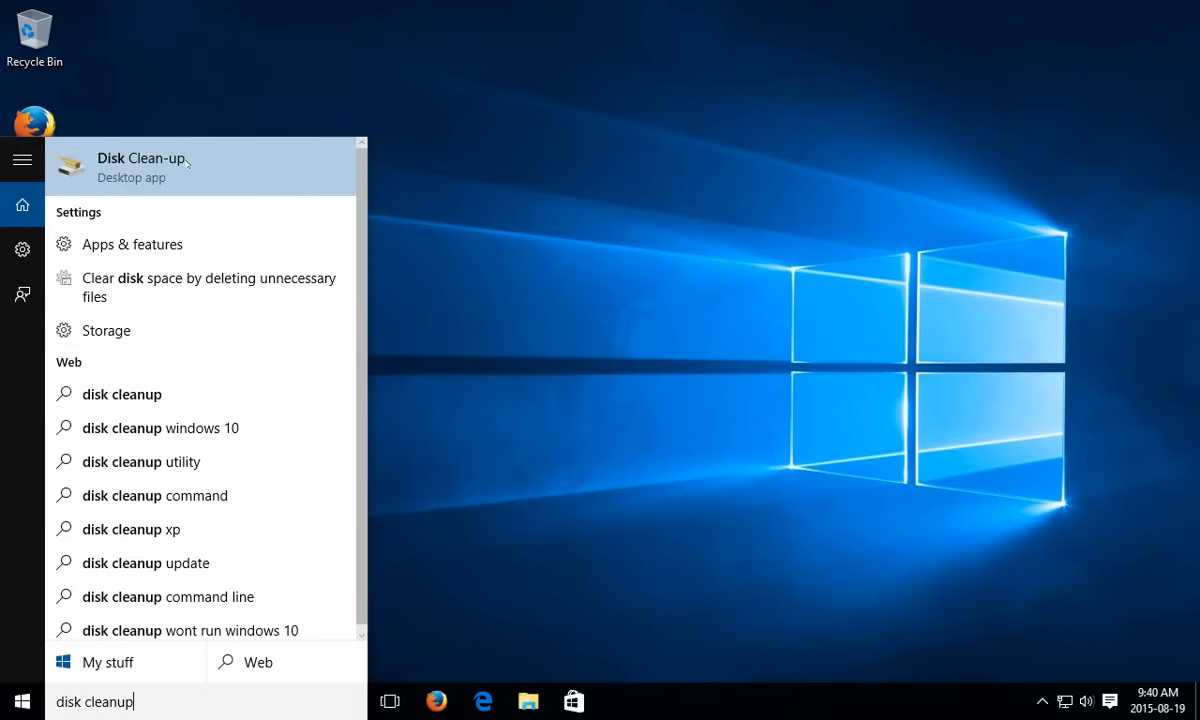
{"action": "mouse_move", "coordinate": [190, 168]}
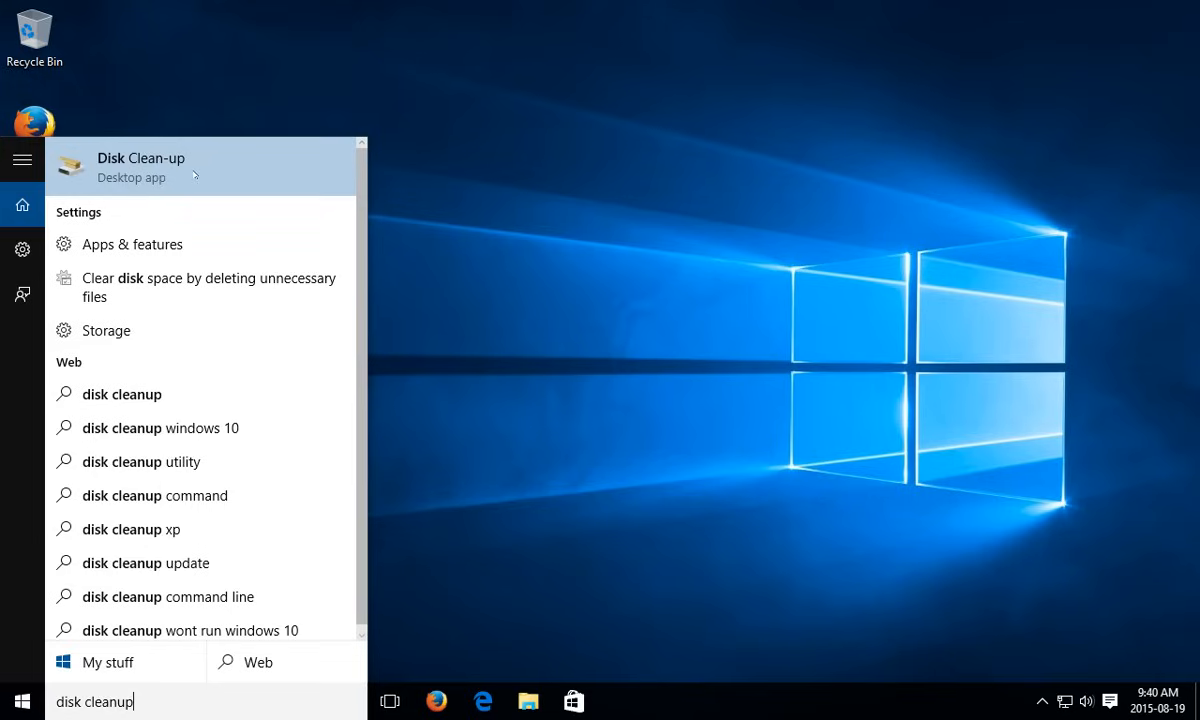
Step: Launch the Disk Clean-up desktop app for drive C: from the search results
{"action": "left_click", "coordinate": [140, 166]}
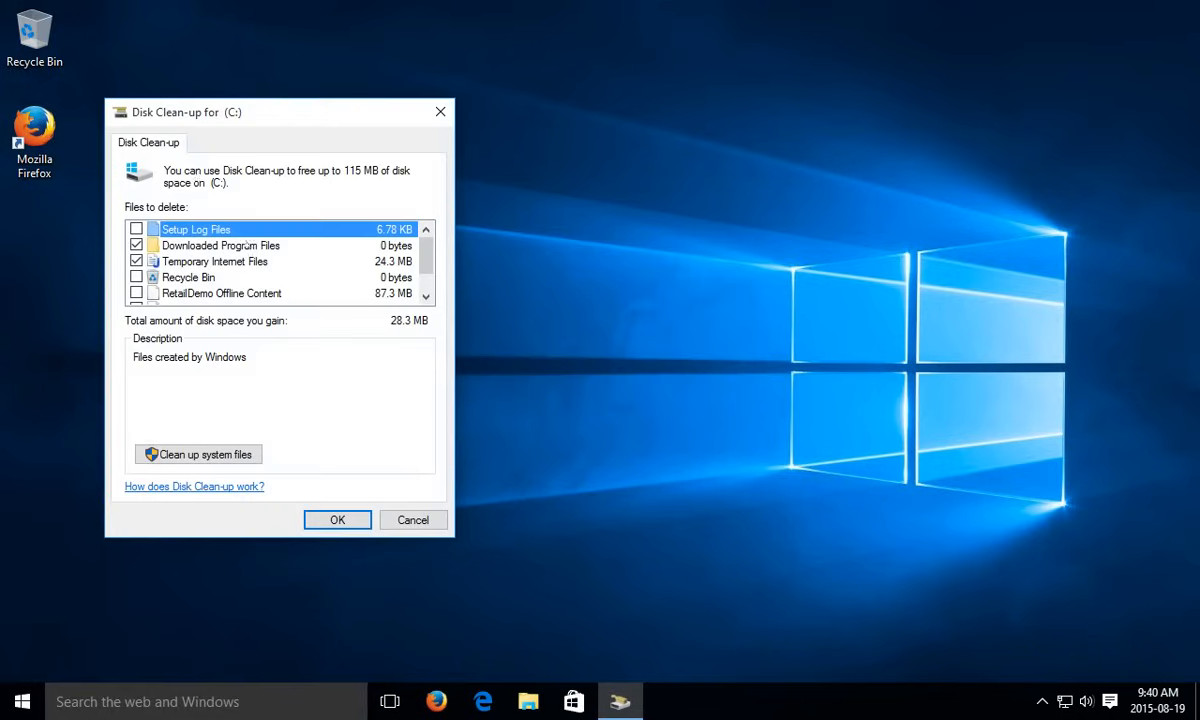
{"action": "mouse_move", "coordinate": [268, 384]}
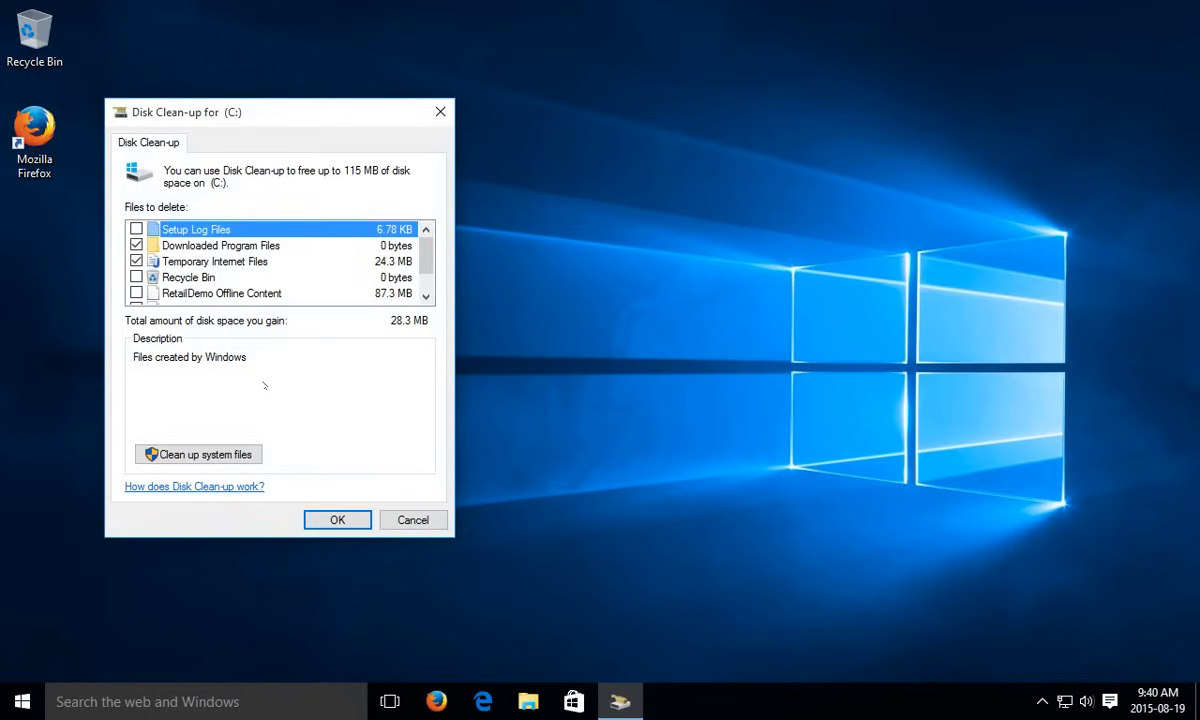
{"action": "mouse_move", "coordinate": [358, 180]}
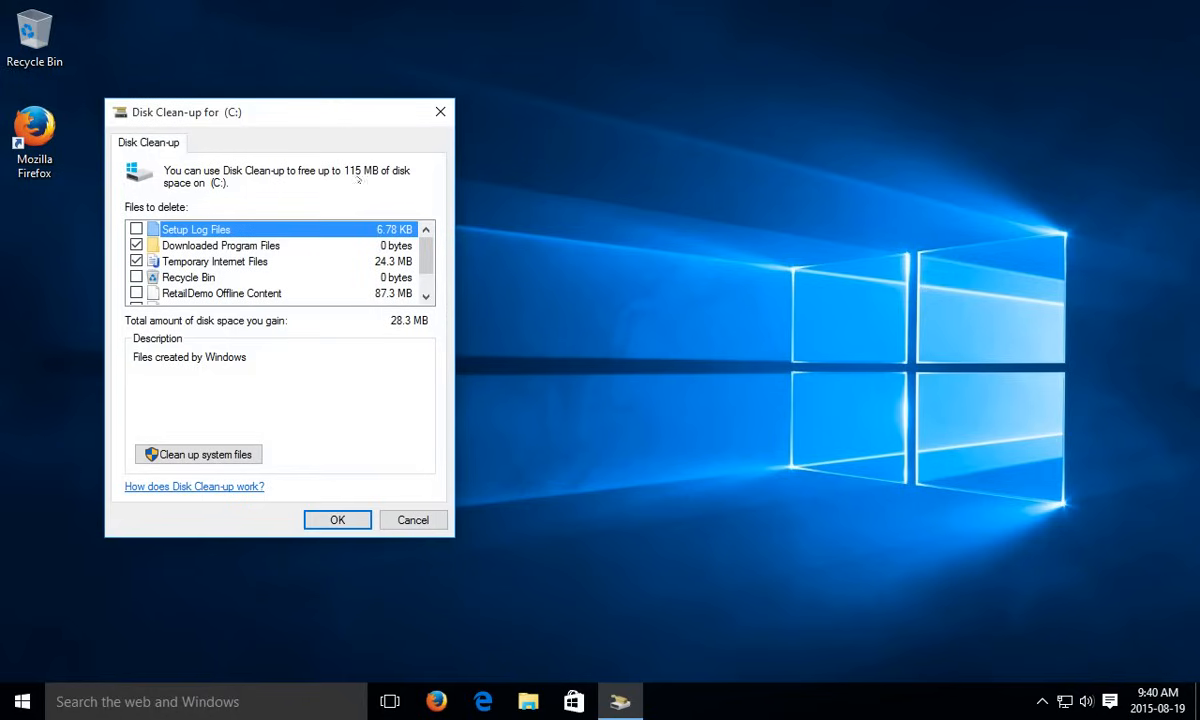
{"action": "mouse_move", "coordinate": [248, 388]}
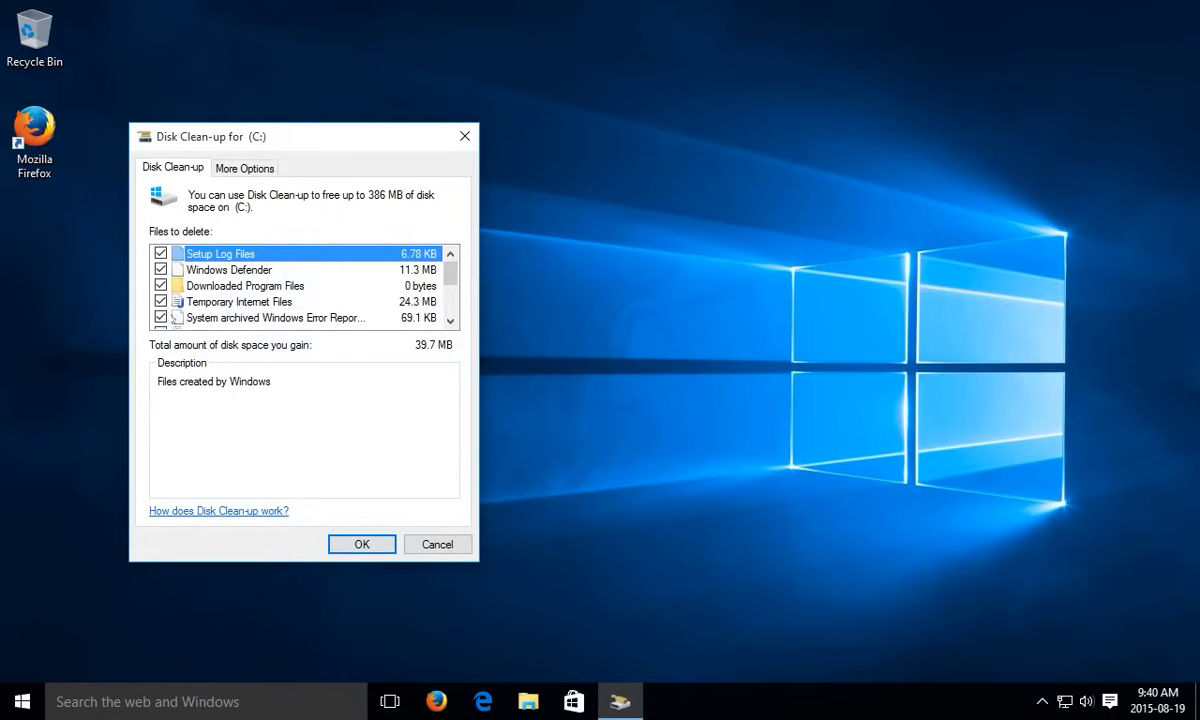
Step: Check every file category including Previous Windows installation(s) and Temporary files, totalling 386 MB
{"action": "scroll", "scroll_direction": "down", "scroll_amount": 3}
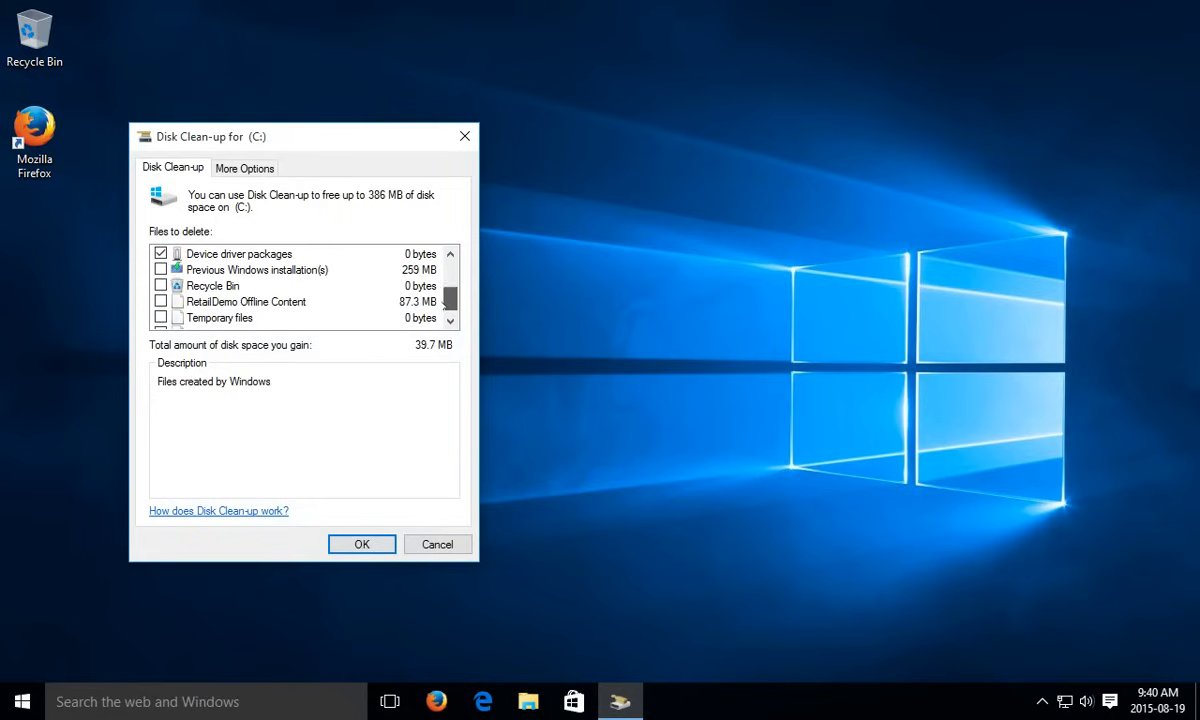
{"action": "left_click", "coordinate": [160, 268]}
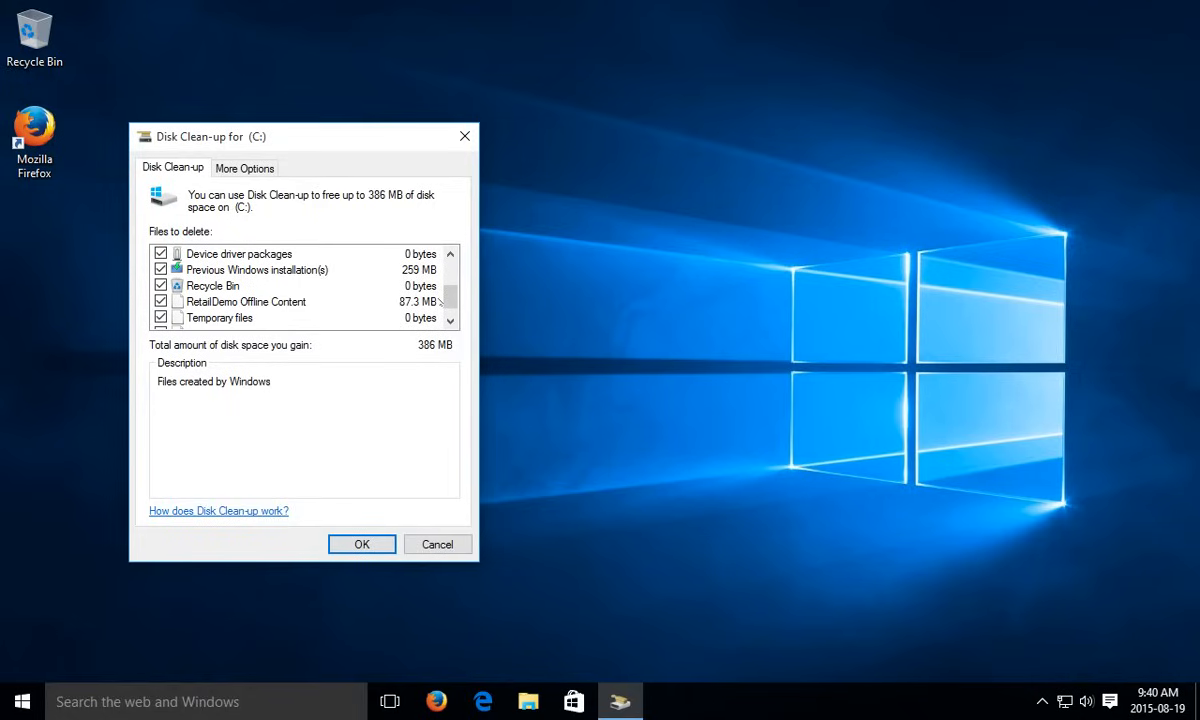
{"action": "scroll", "scroll_direction": "down", "scroll_amount": 3}
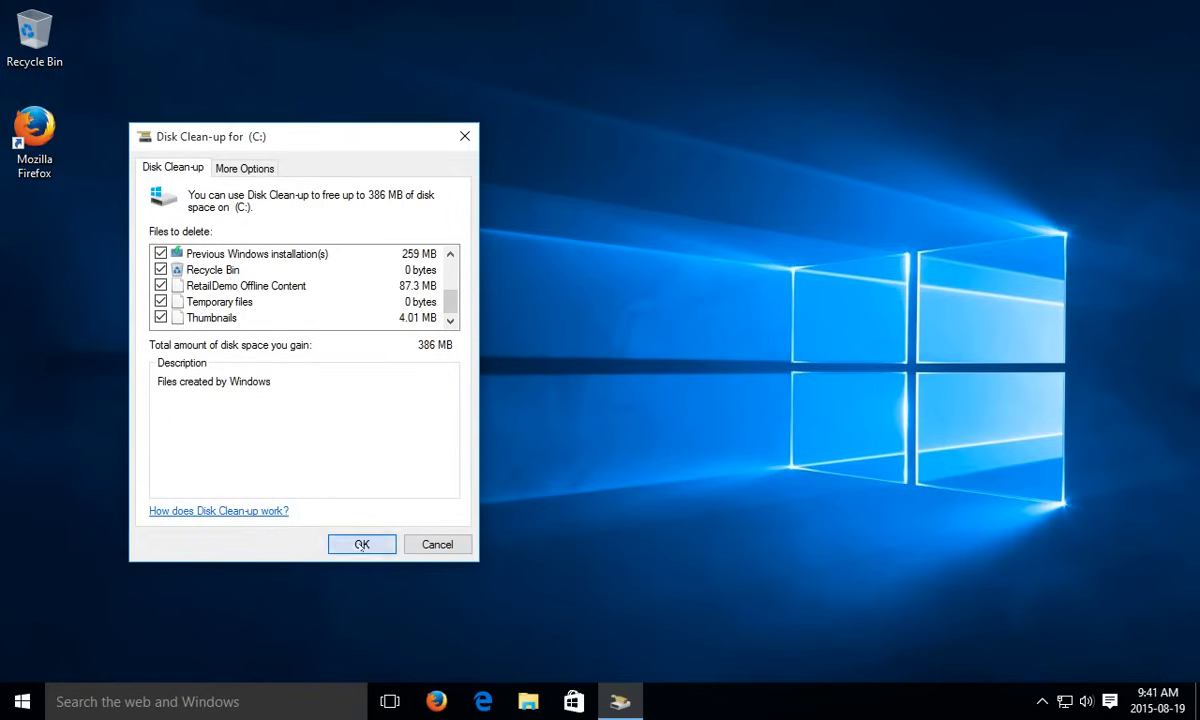
Step: Permanently delete the checked files from drive C: and let the clean-up finish
{"action": "left_click", "coordinate": [360, 544]}
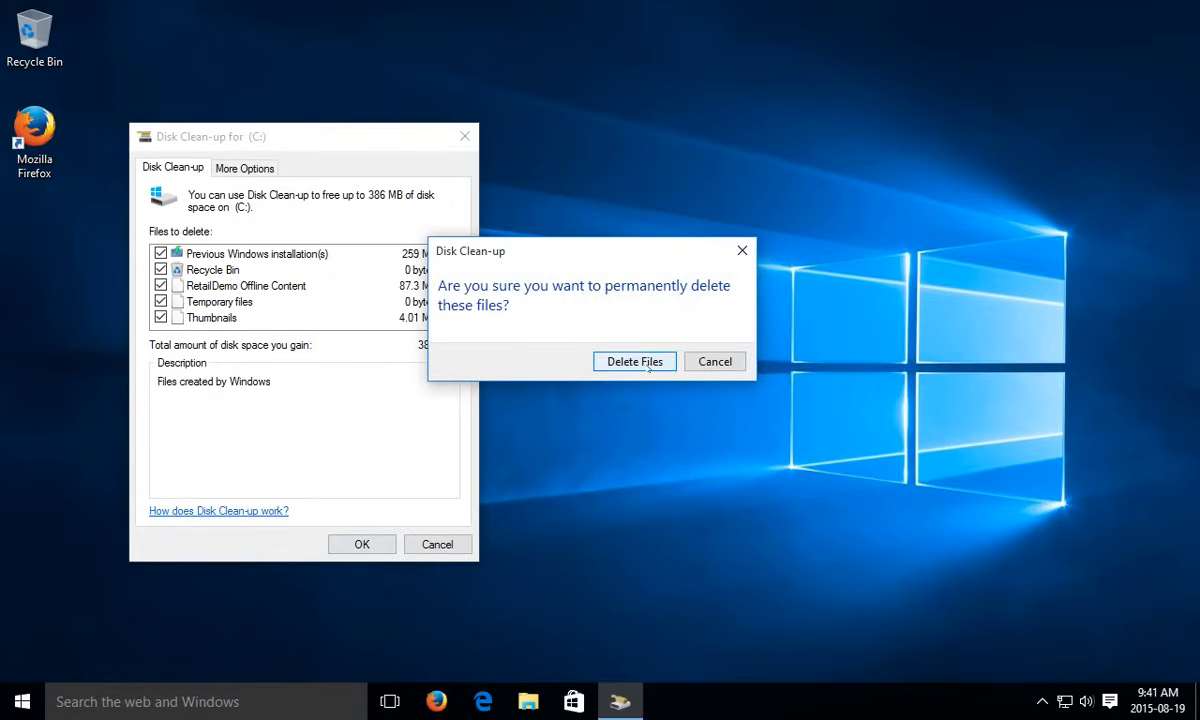
{"action": "left_click", "coordinate": [634, 360]}
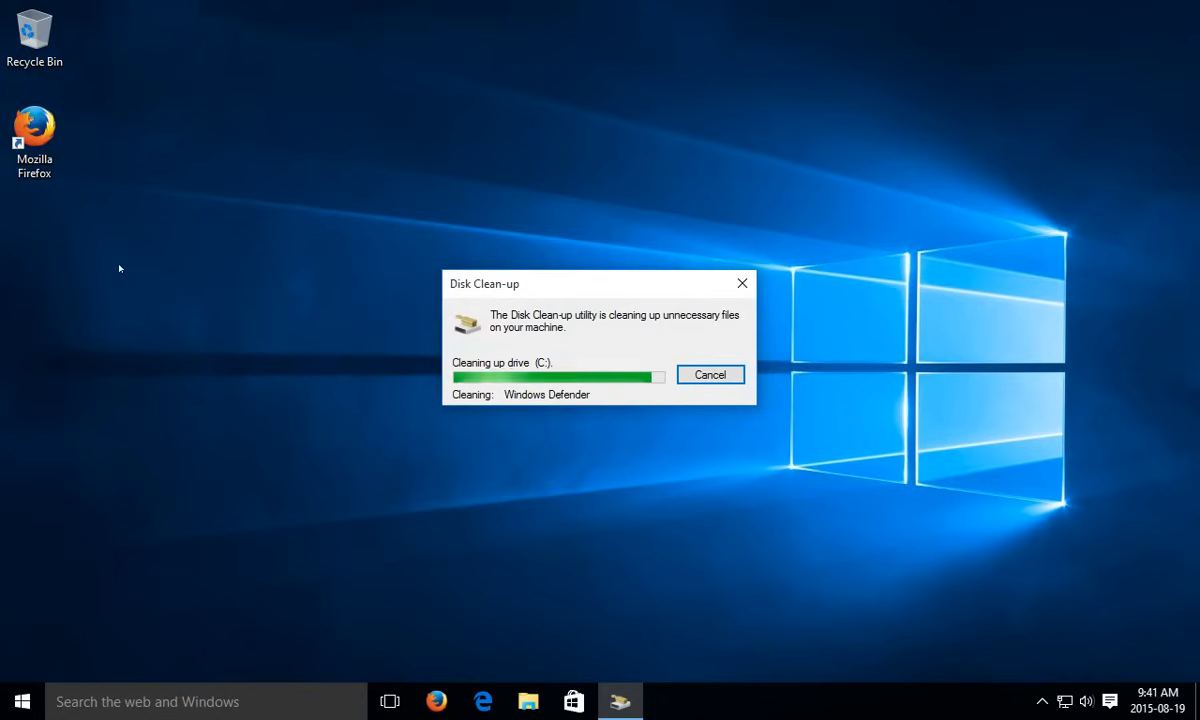
{"action": "left_click", "coordinate": [710, 374]}
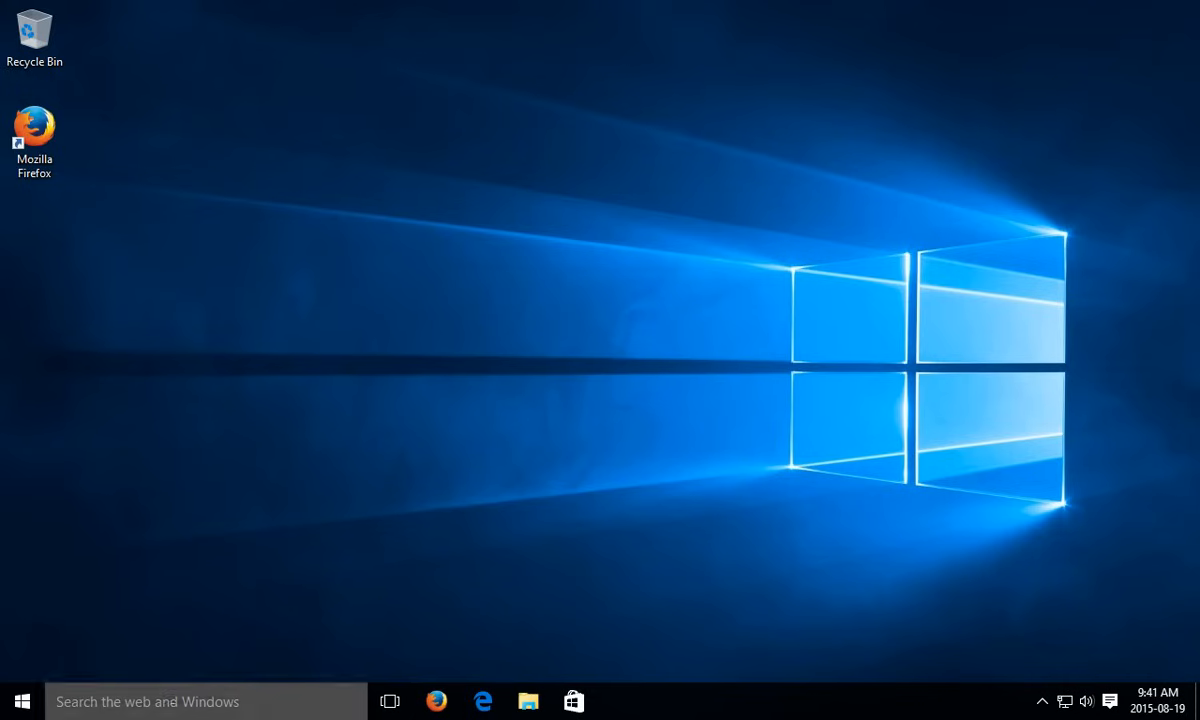
Step: Search Start for 'disk cleanup' again to relaunch Disk Clean-up for drive C:
{"action": "type", "text": "do"}
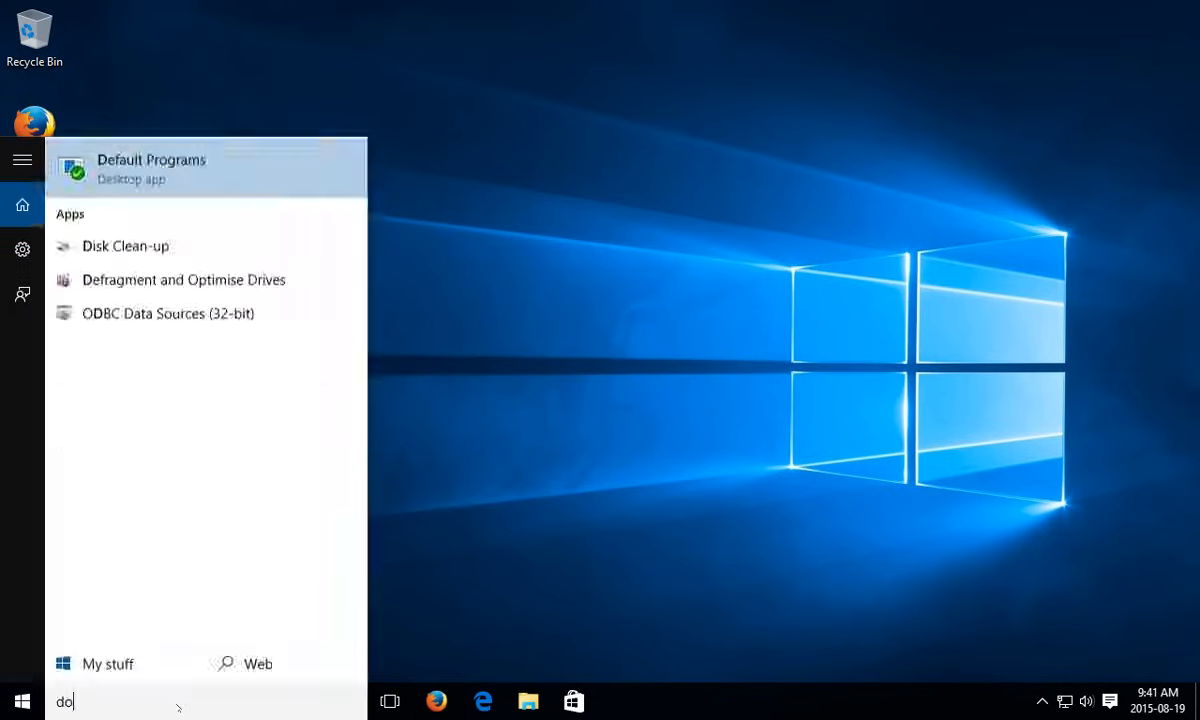
{"action": "type", "text": "isk"}
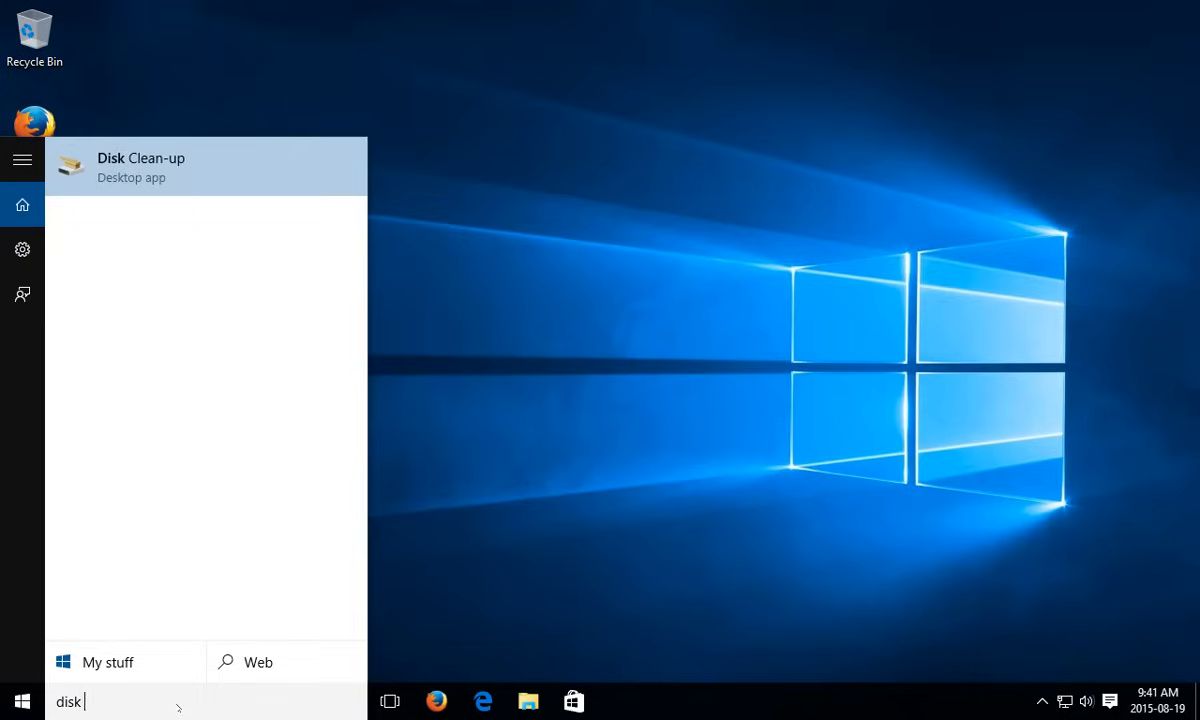
{"action": "type", "text": "cleanu"}
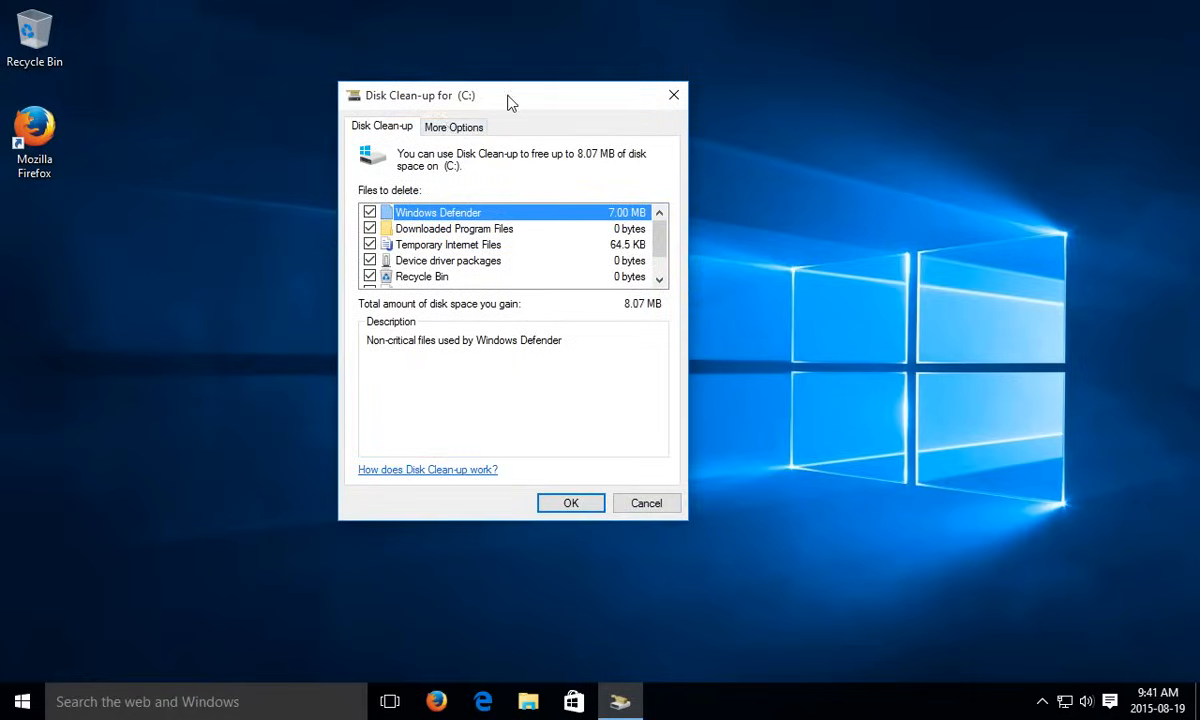
Step: Show the More Options view with program and restore point removal for drive C:
{"action": "left_click", "coordinate": [454, 126]}
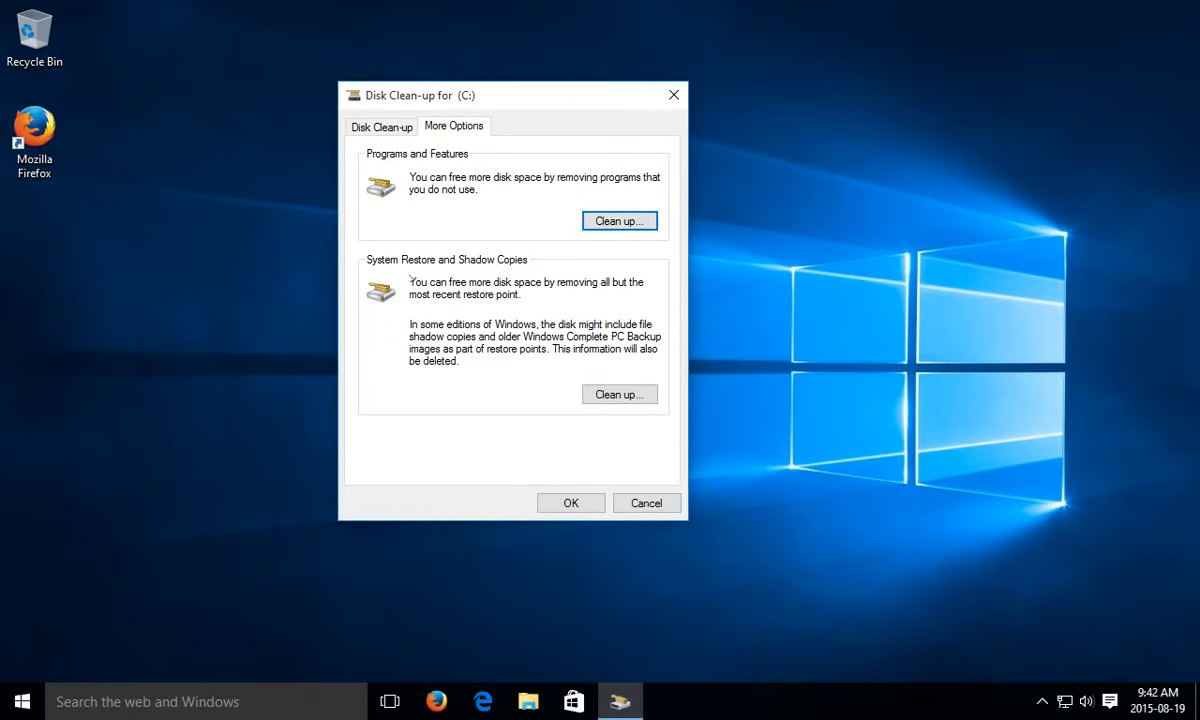
{"action": "mouse_move", "coordinate": [462, 272]}
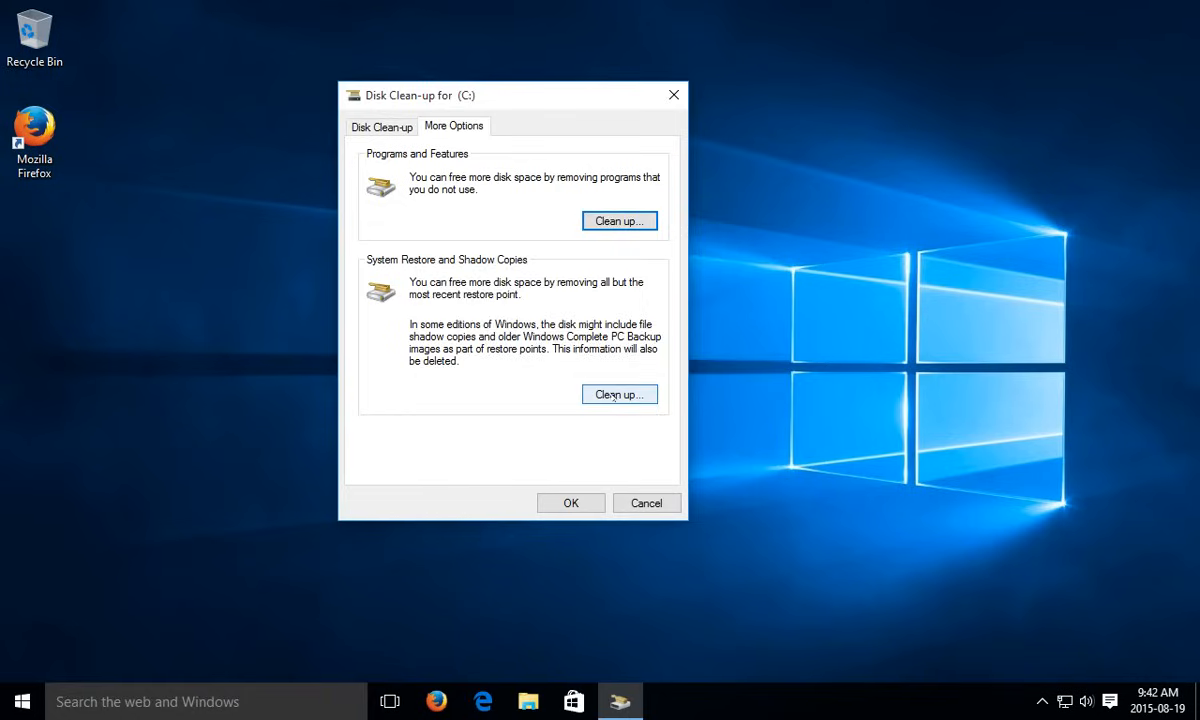
Step: Delete all System Restore points and shadow copies except the most recent one
{"action": "left_click", "coordinate": [620, 394]}
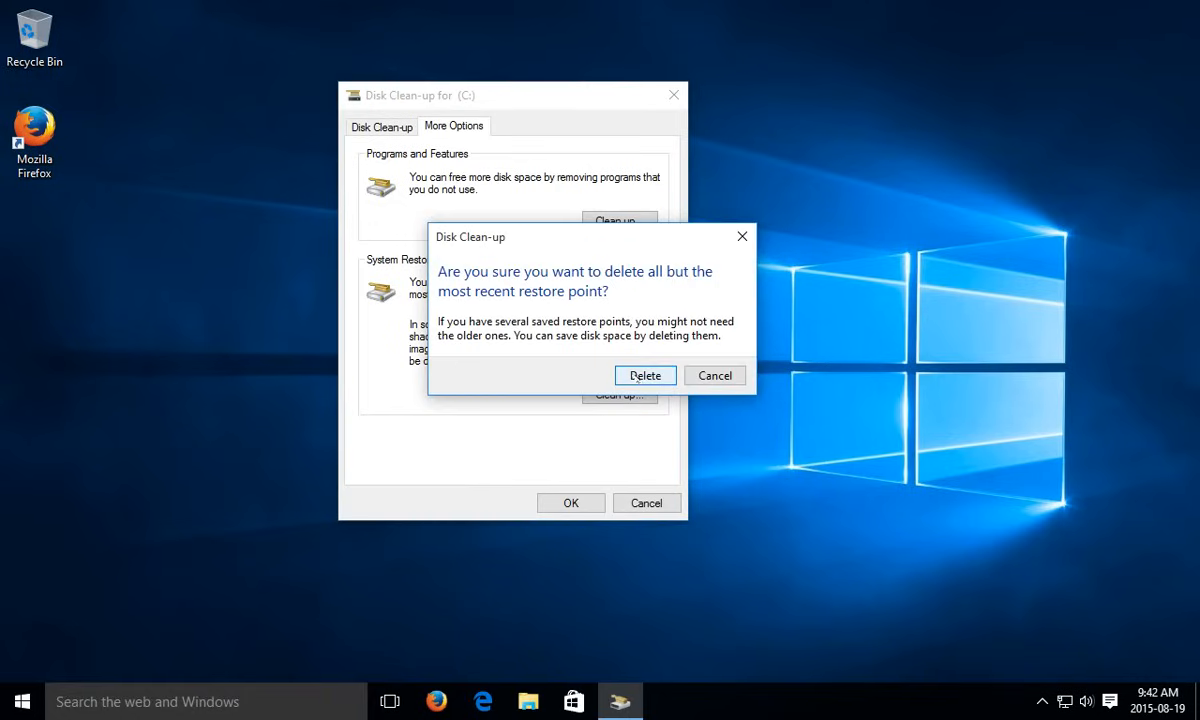
{"action": "left_click", "coordinate": [644, 376]}
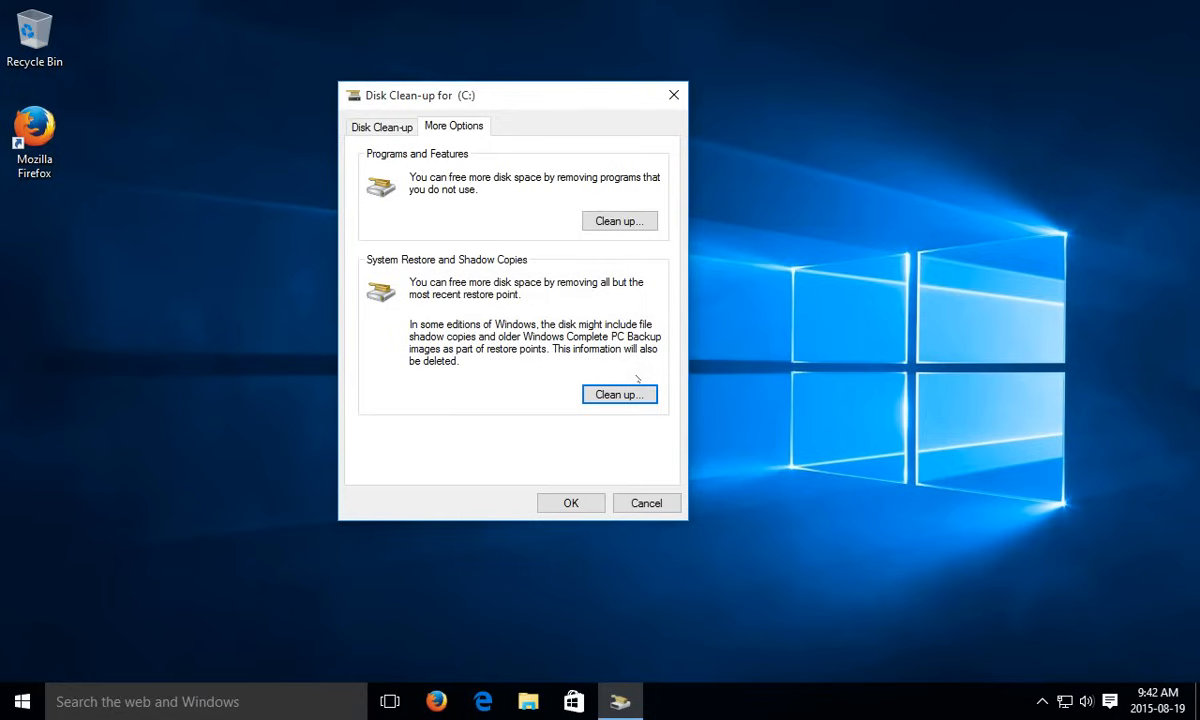
{"action": "mouse_move", "coordinate": [572, 504]}
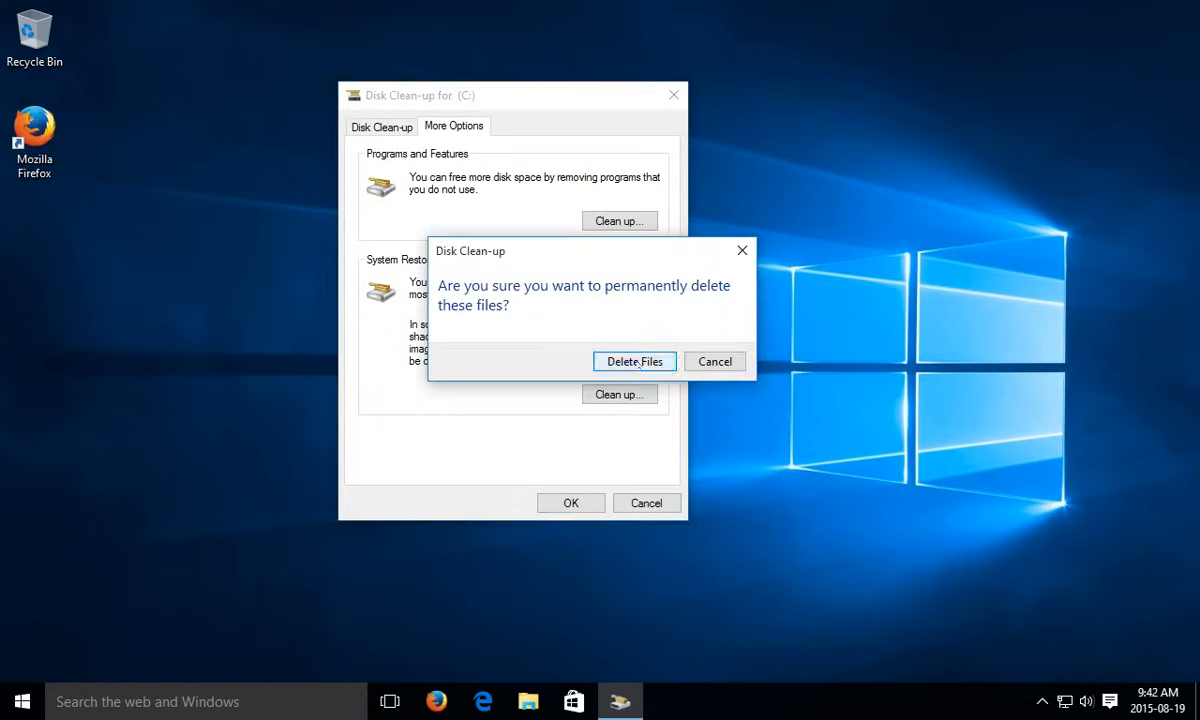
Step: Permanently delete the remaining files on C: and let Disk Clean-up close
{"action": "left_click", "coordinate": [634, 360]}
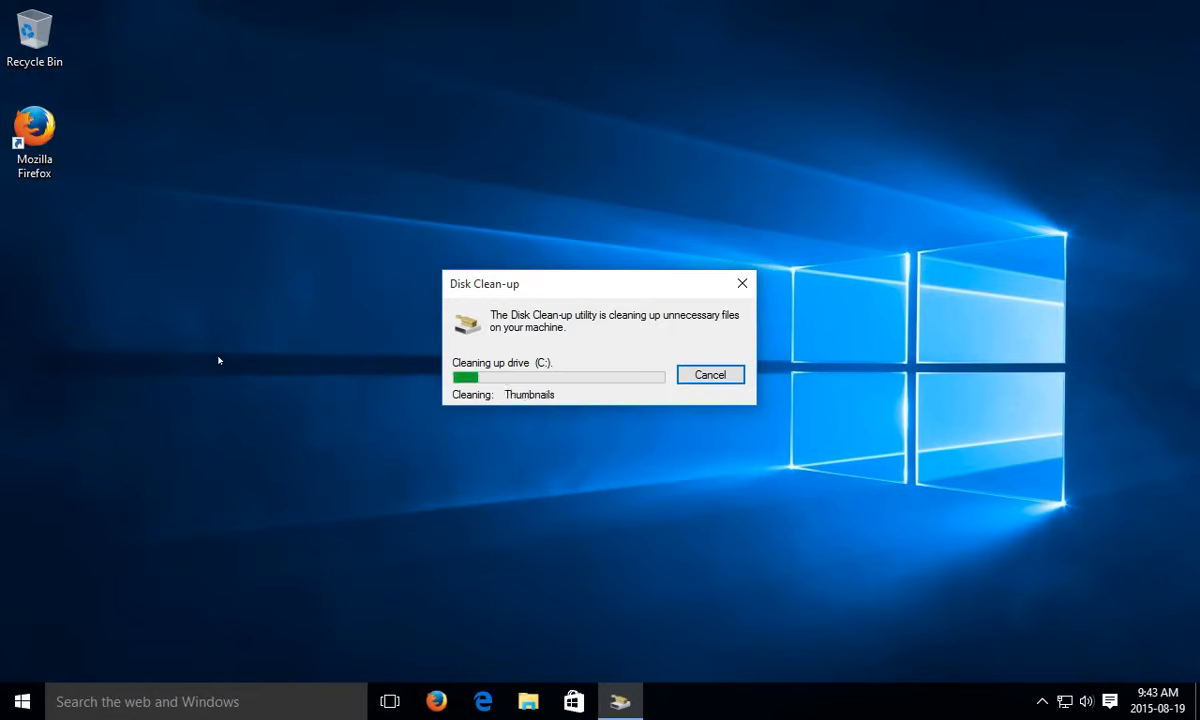
{"action": "left_click", "coordinate": [710, 374]}
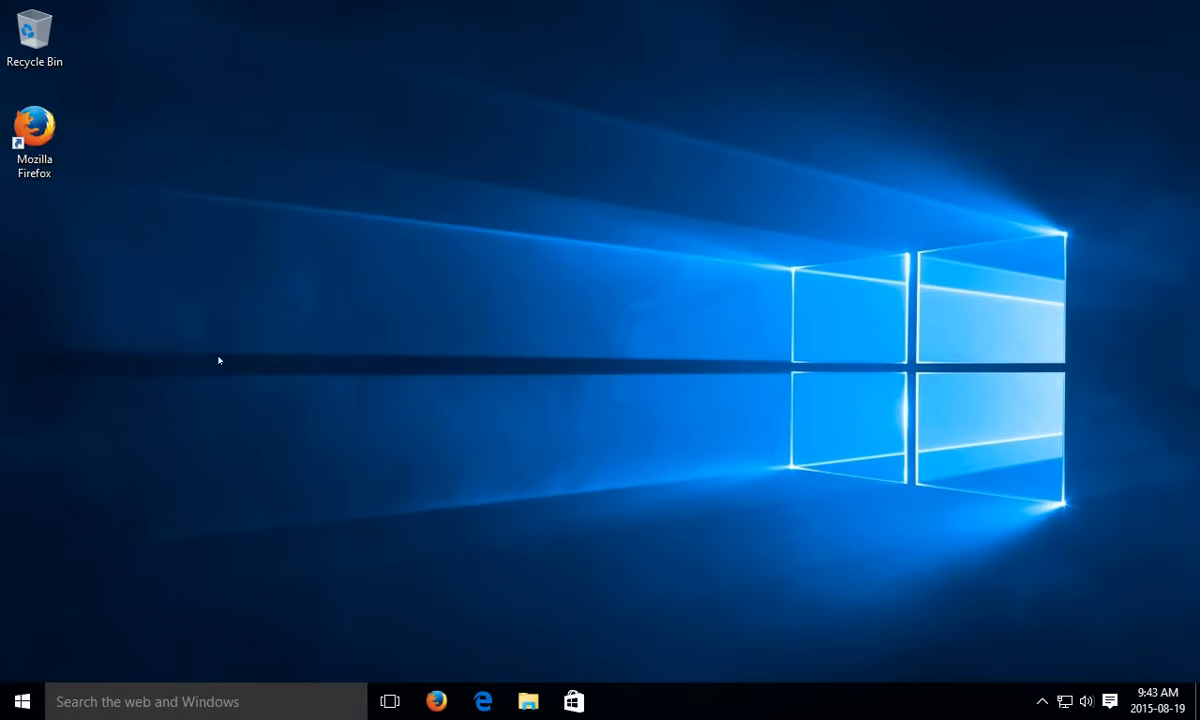